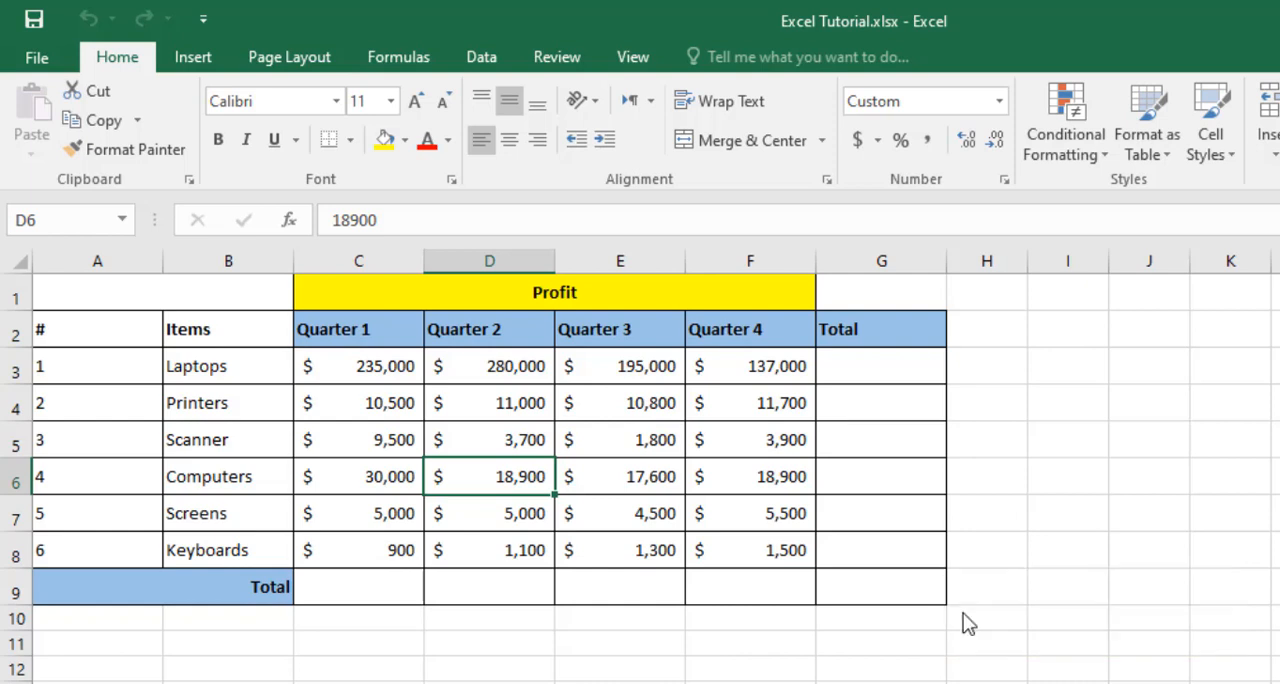
pyautogui.moveTo(356, 516)
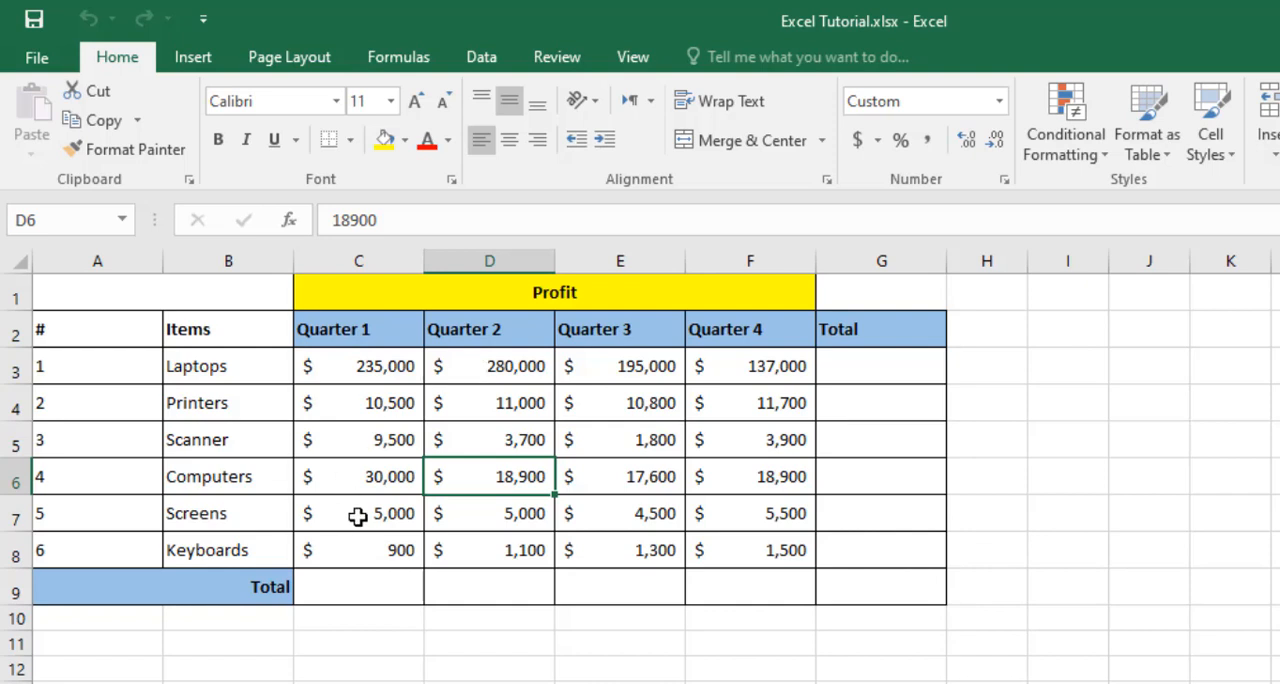
pyautogui.moveTo(356, 308)
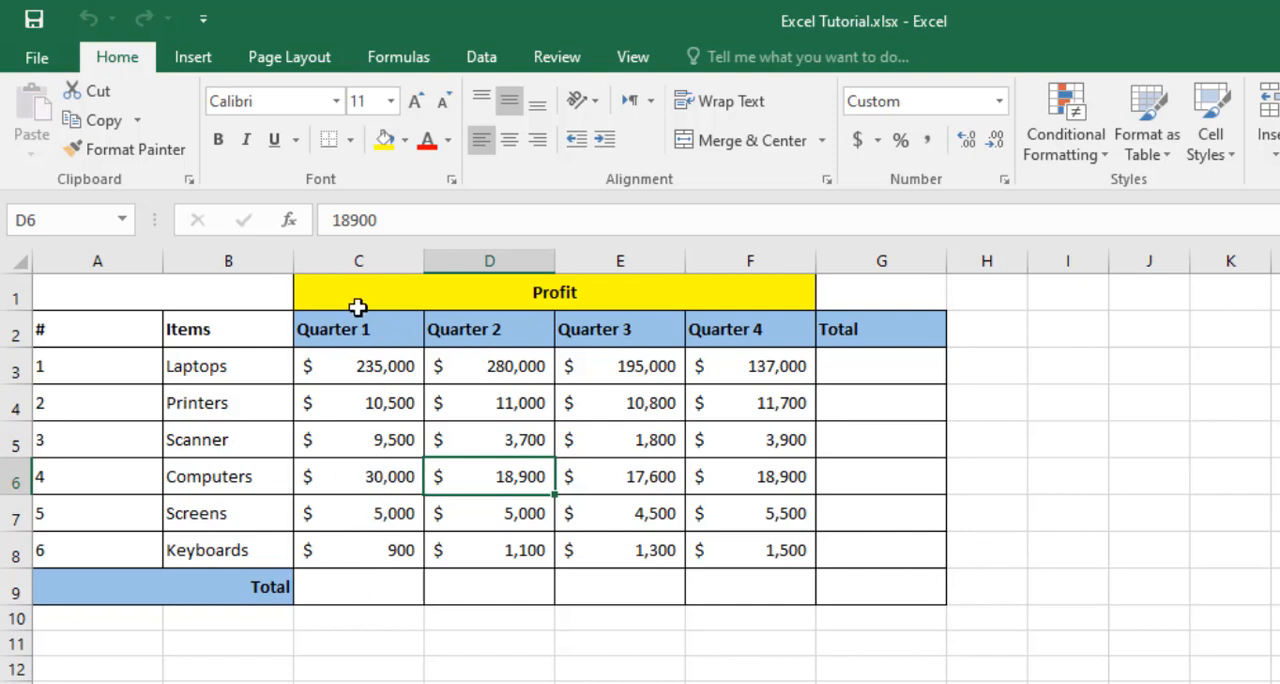
pyautogui.moveTo(388, 572)
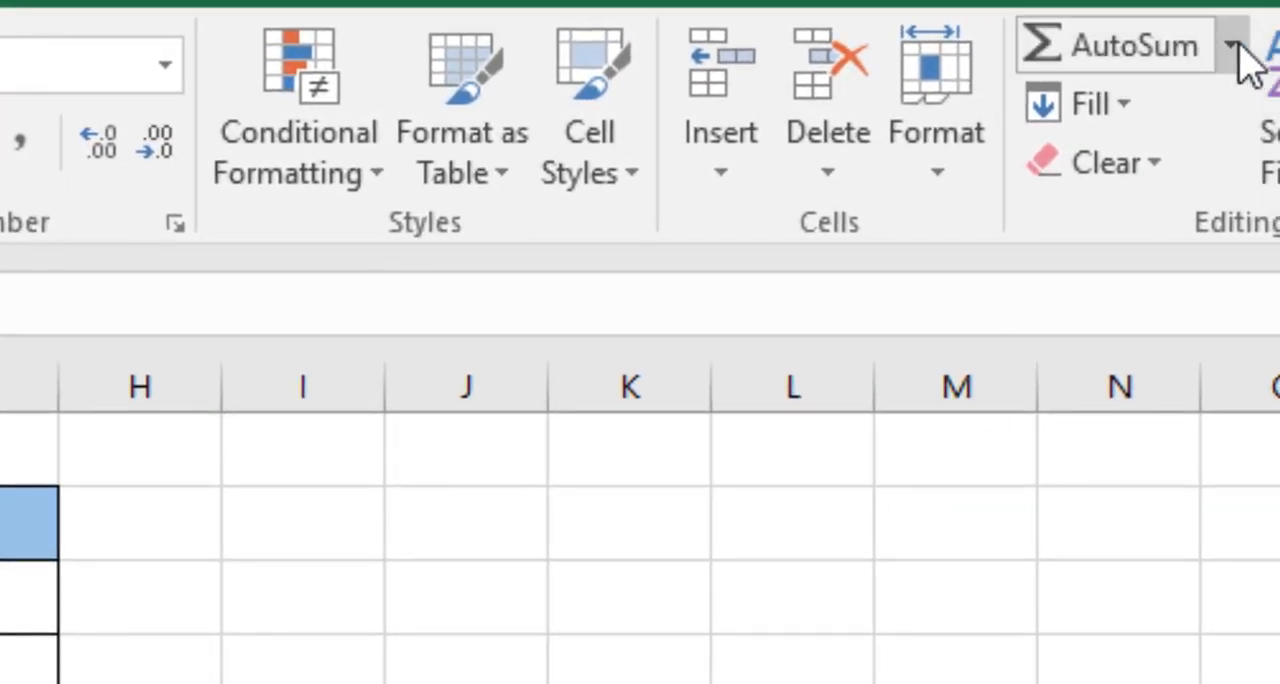
# Sum Quarter 1 values C3:C8 into the Total row, giving $290,900
pyautogui.click(1236, 44)
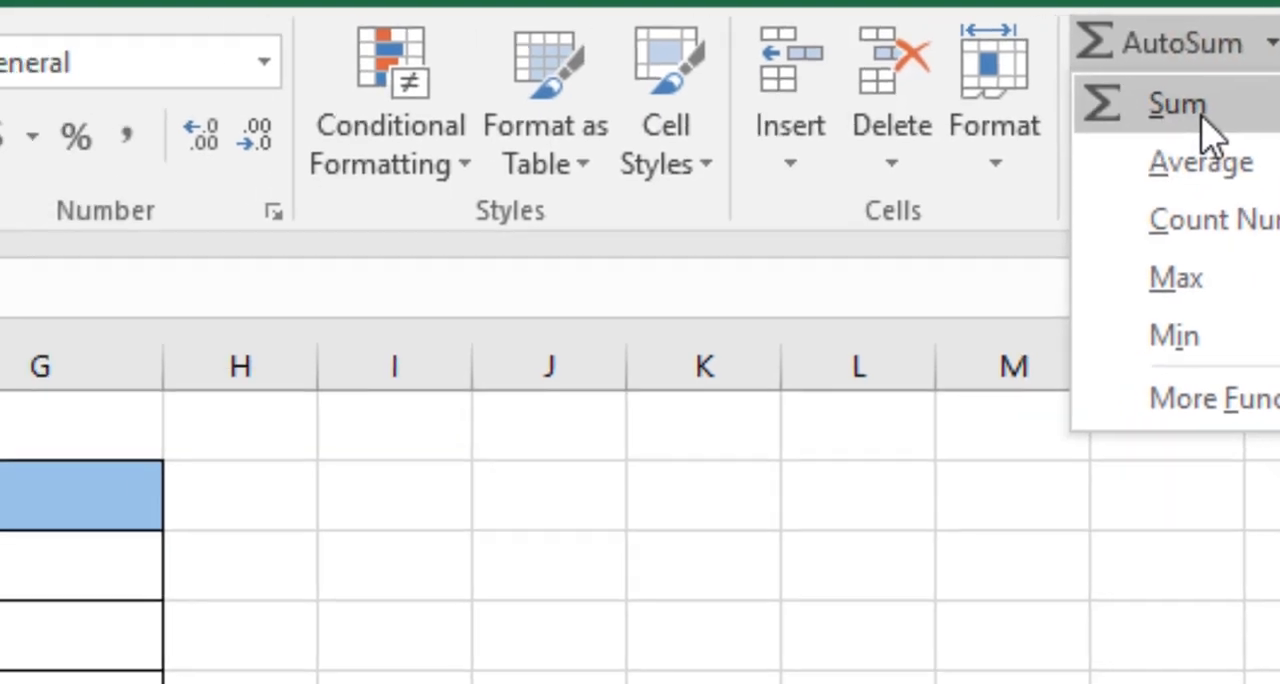
pyautogui.click(1176, 104)
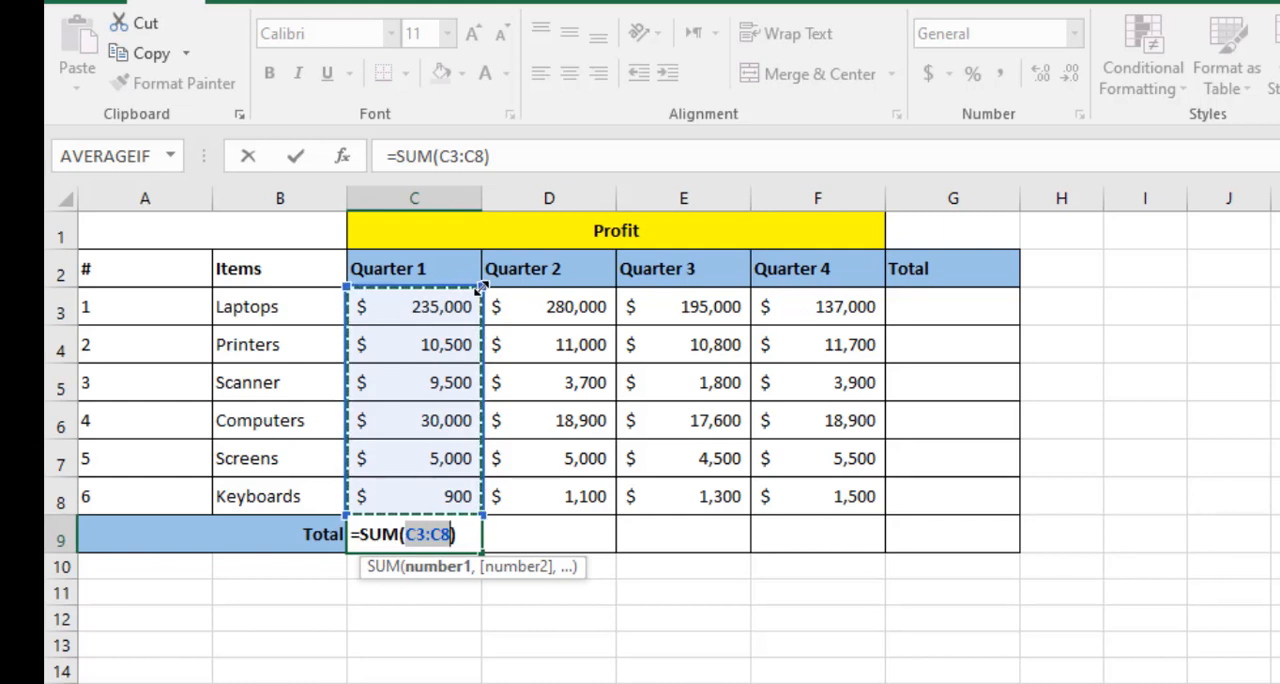
pyautogui.moveTo(412, 308); pyautogui.dragTo(412, 420)
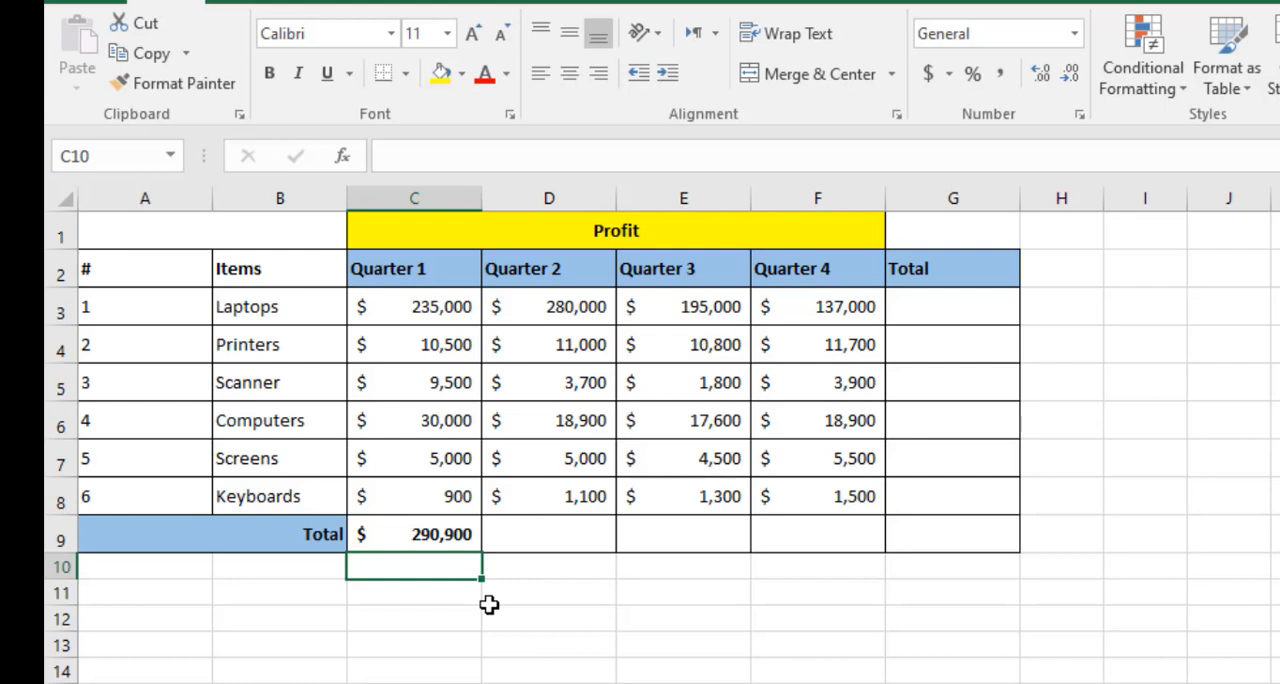
pyautogui.moveTo(444, 528)
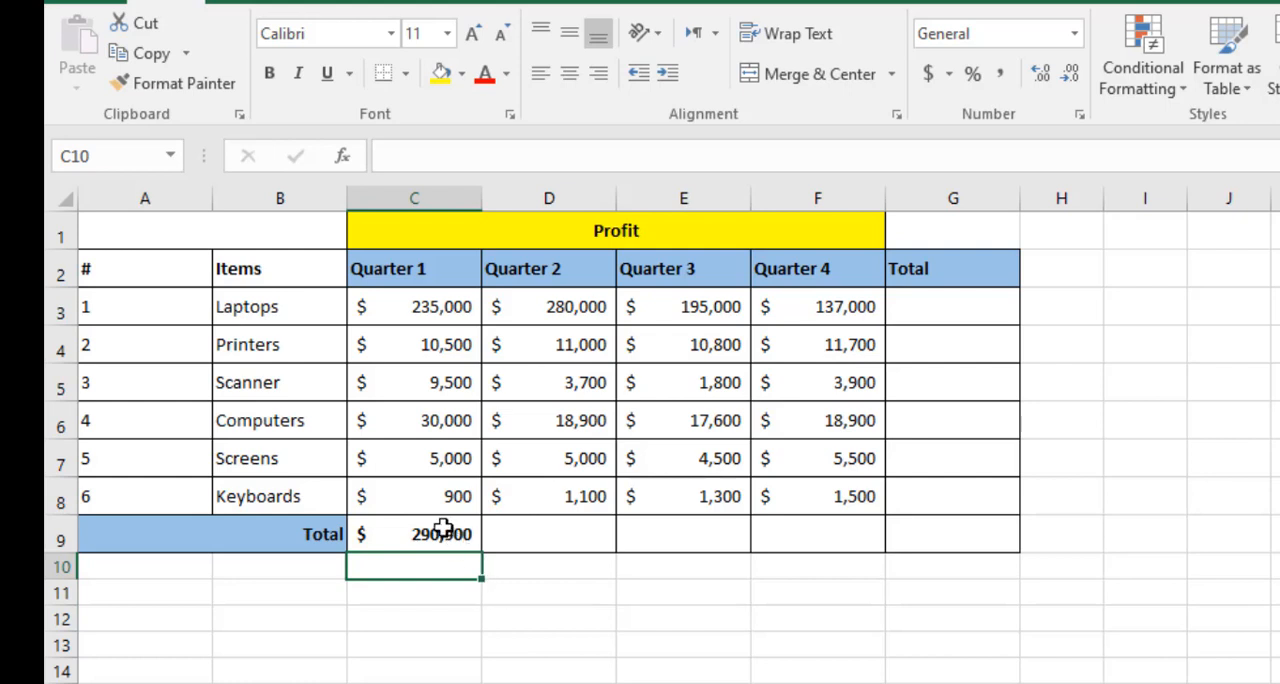
# Copy the C9 SUM across to F9 for Quarter 2-4 totals ($319,700, $231,000, $178,500)
pyautogui.click(414, 532)
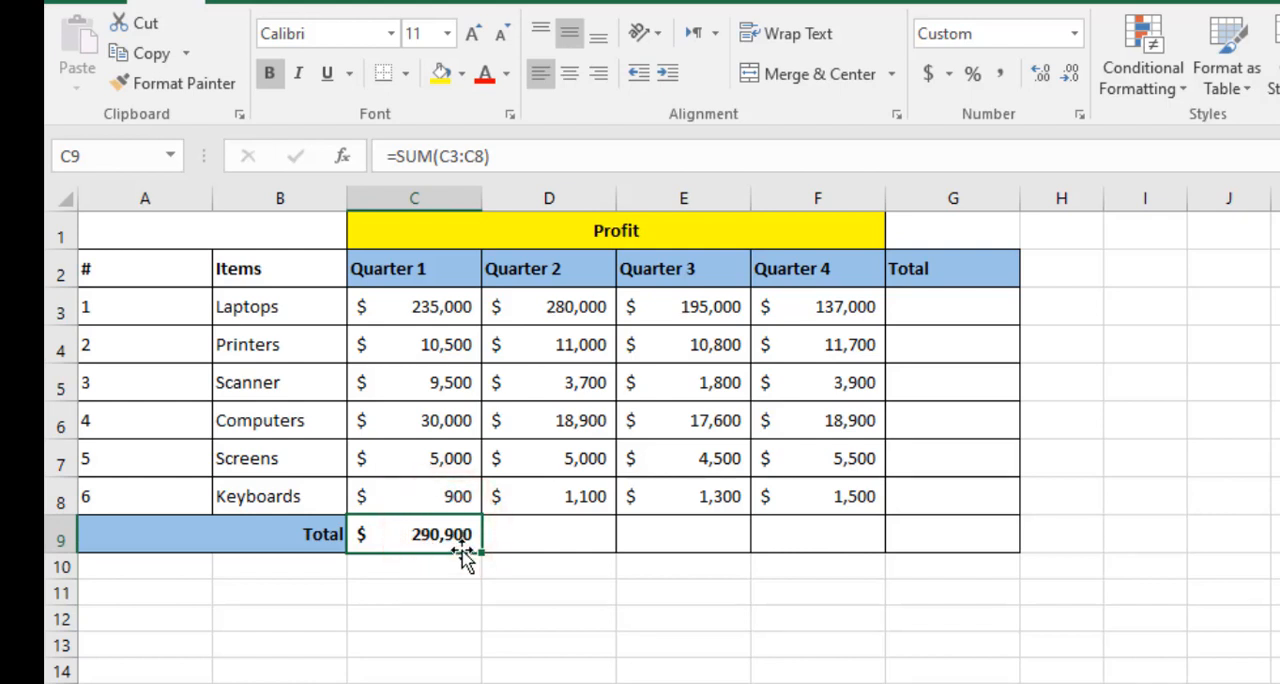
pyautogui.moveTo(434, 528)
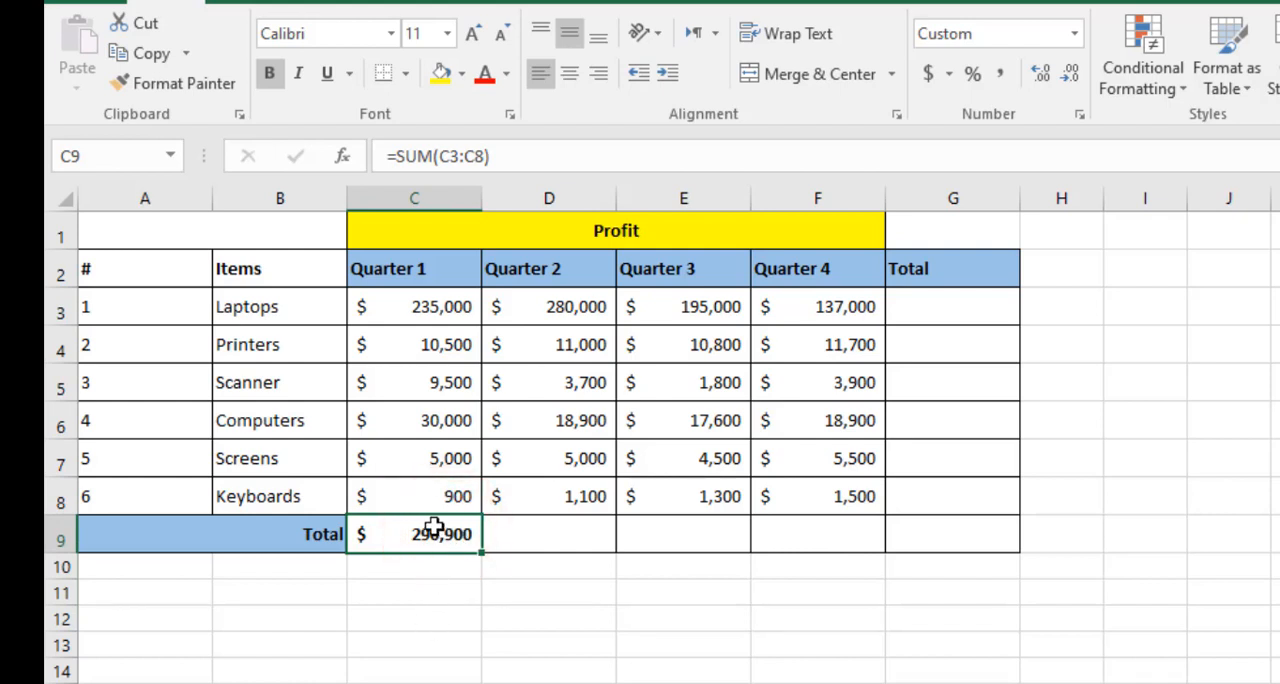
pyautogui.click(480, 552)
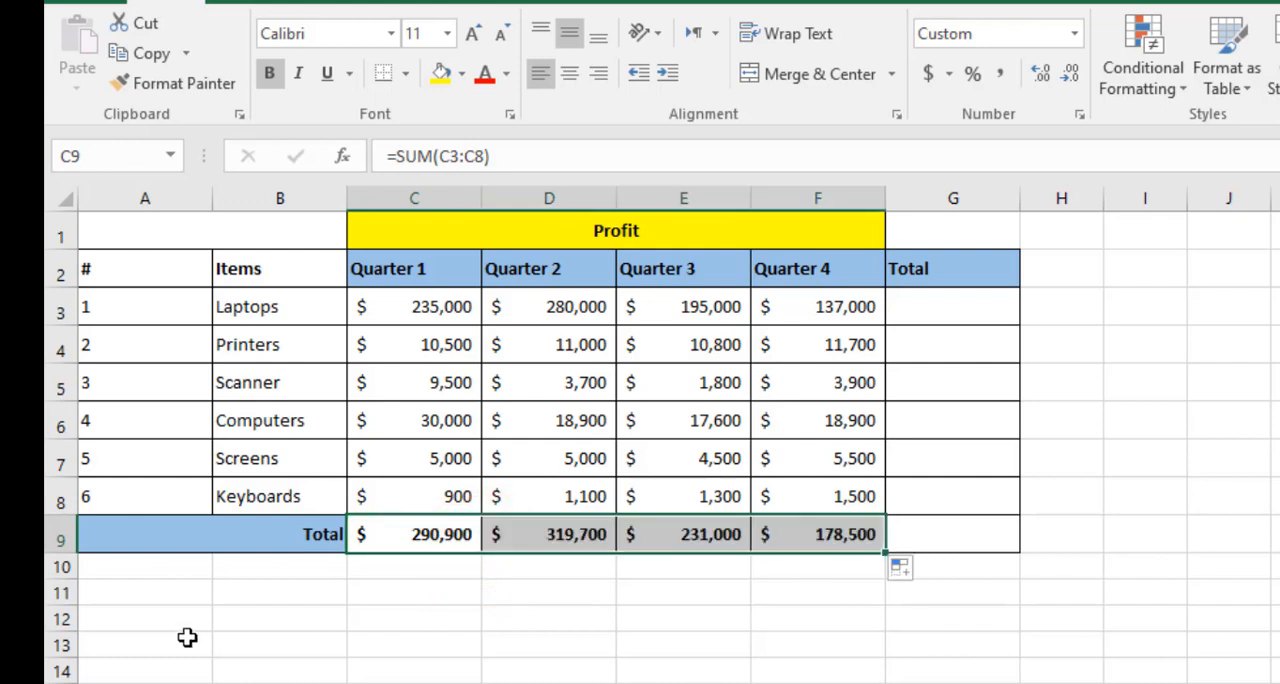
pyautogui.moveTo(568, 306)
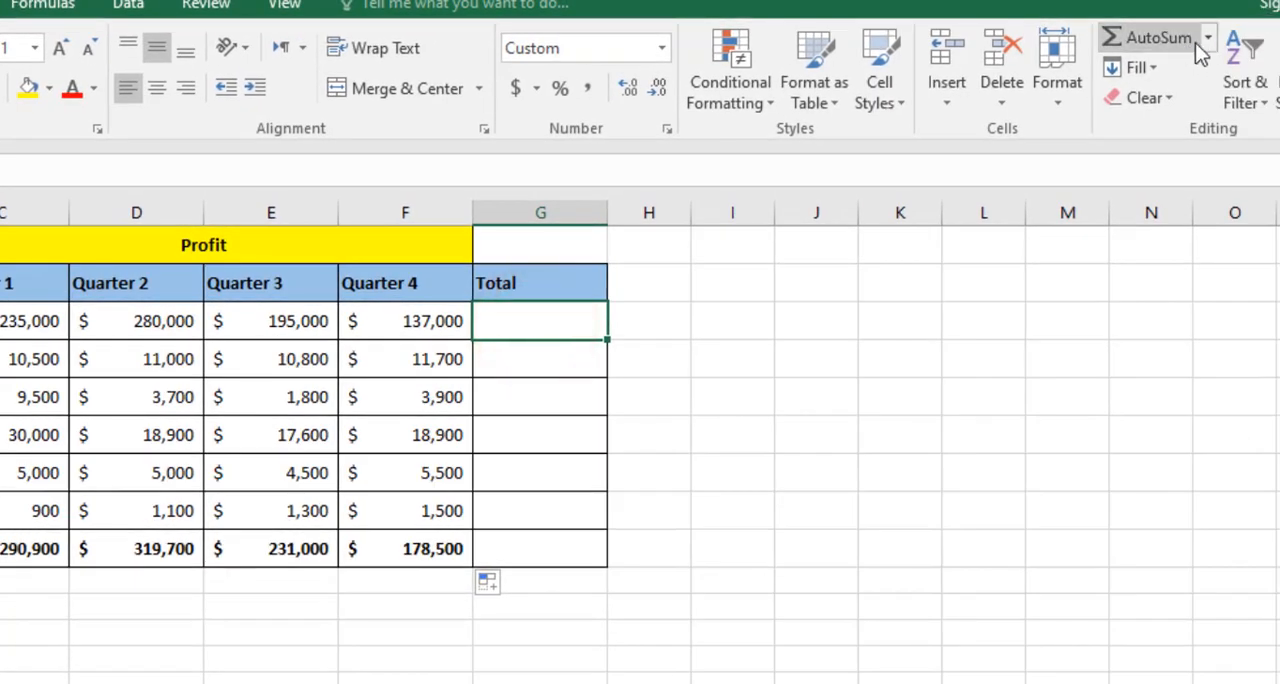
# AutoSum each item's yearly total in column G, Laptops $847,000 down to Keyboards $4,800
pyautogui.click(1150, 36)
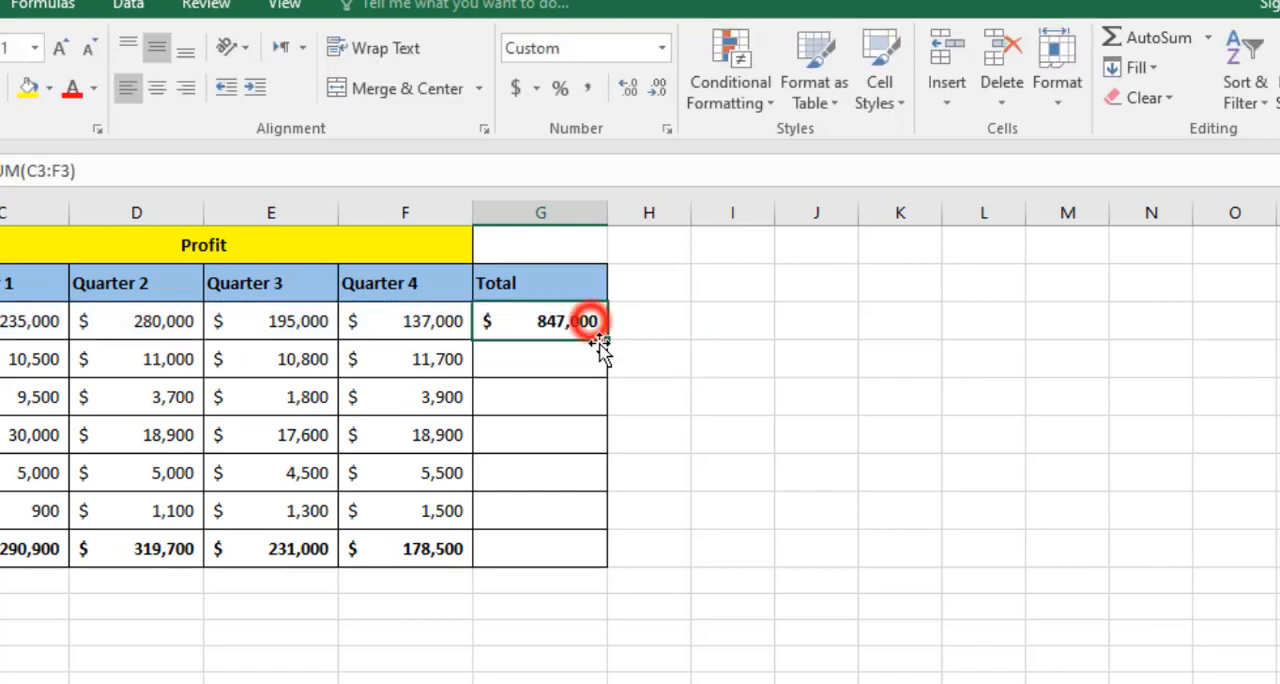
pyautogui.moveTo(540, 320); pyautogui.dragTo(540, 472)
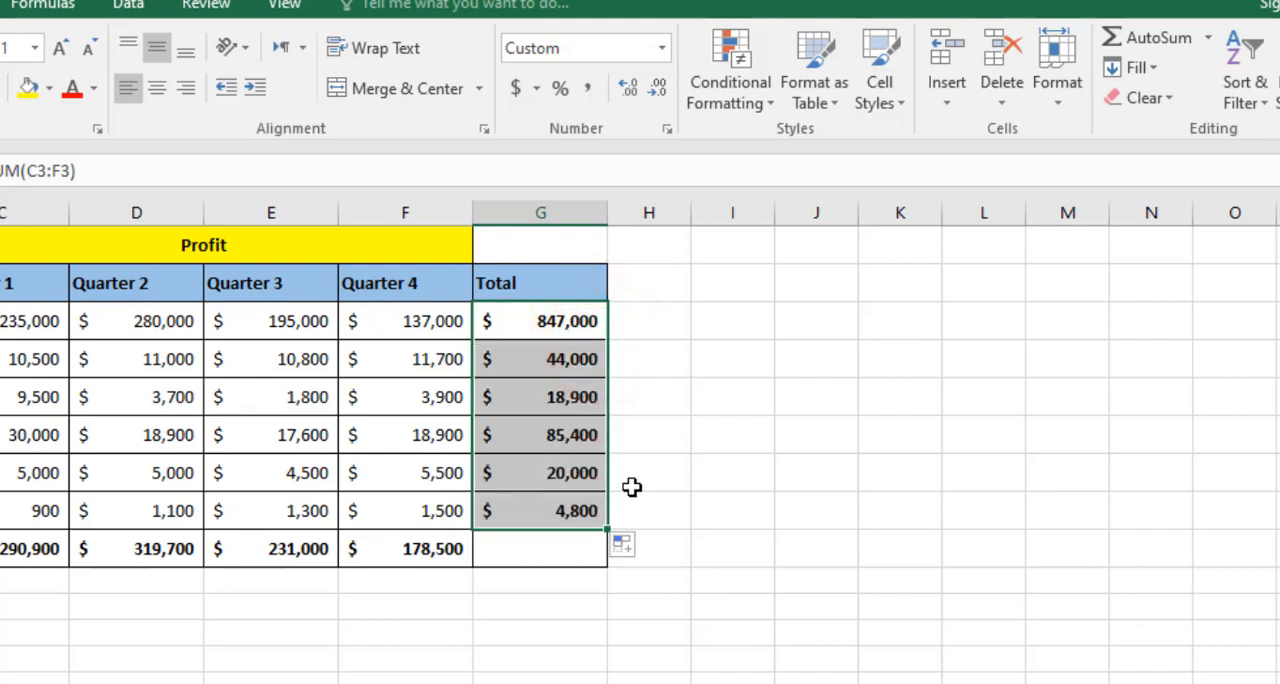
pyautogui.click(540, 548)
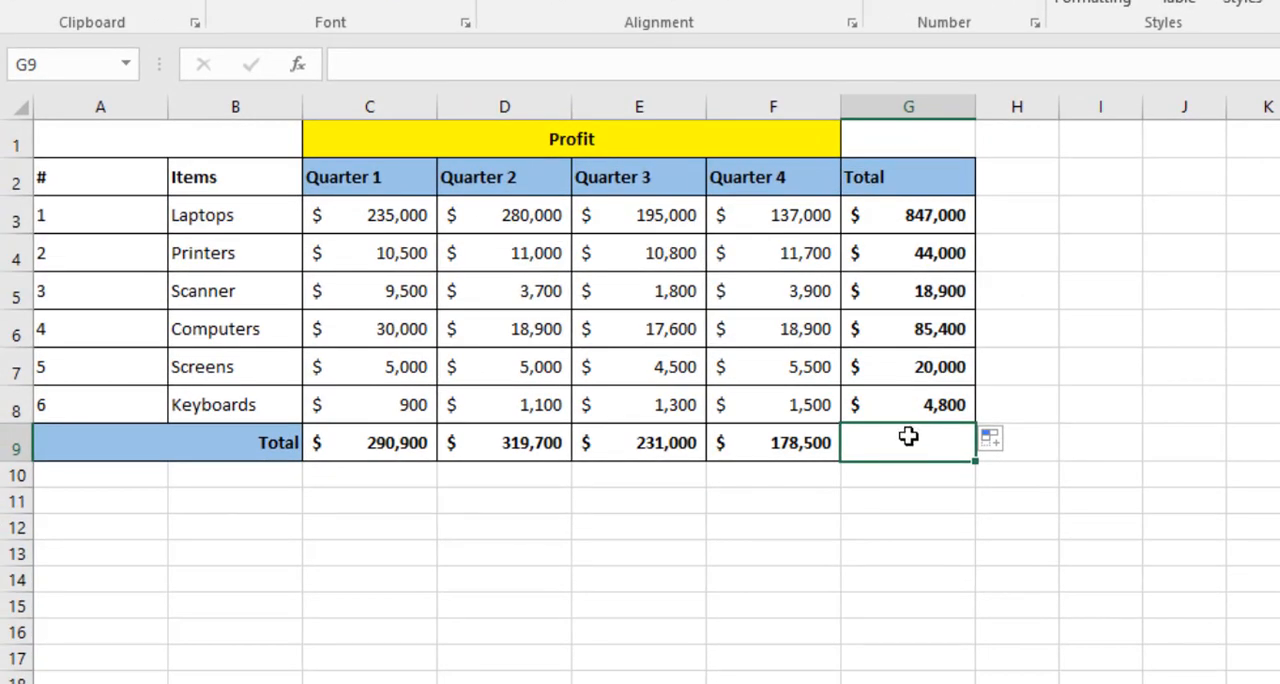
# Enter =SUM(G3:G8) in G9 as the grand total, then point the formula at C3
pyautogui.write('=SUM(G3:G8)')
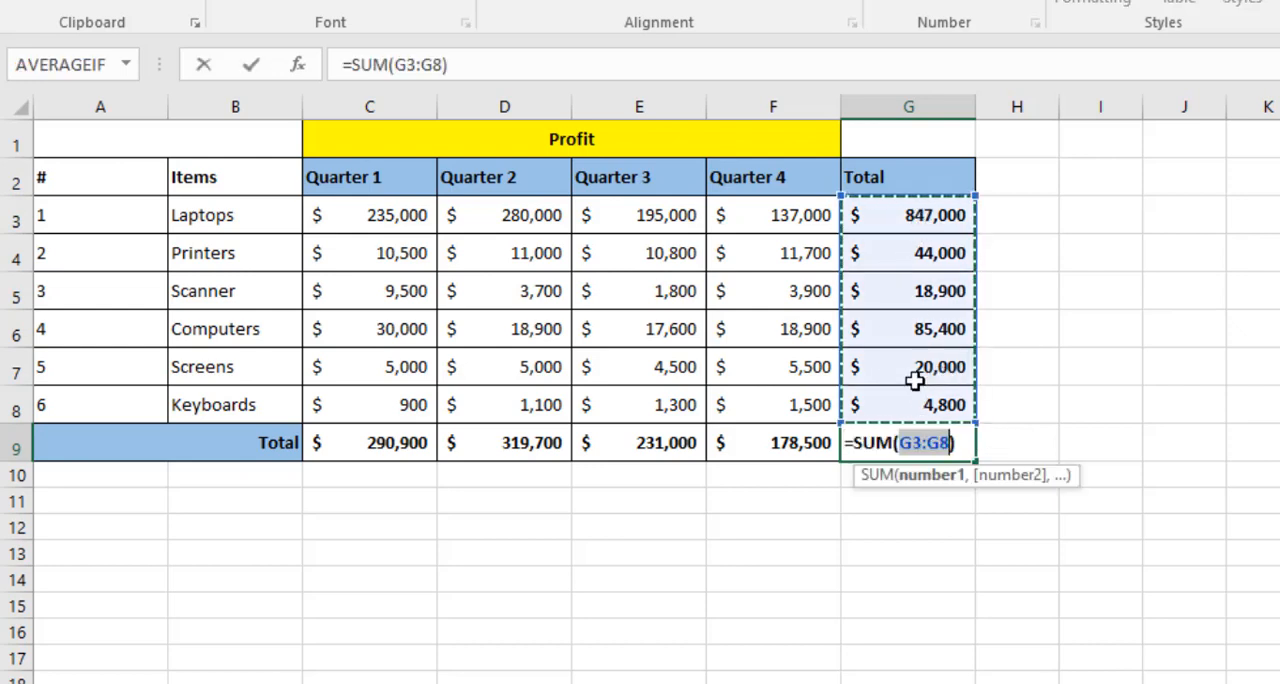
pyautogui.moveTo(978, 314)
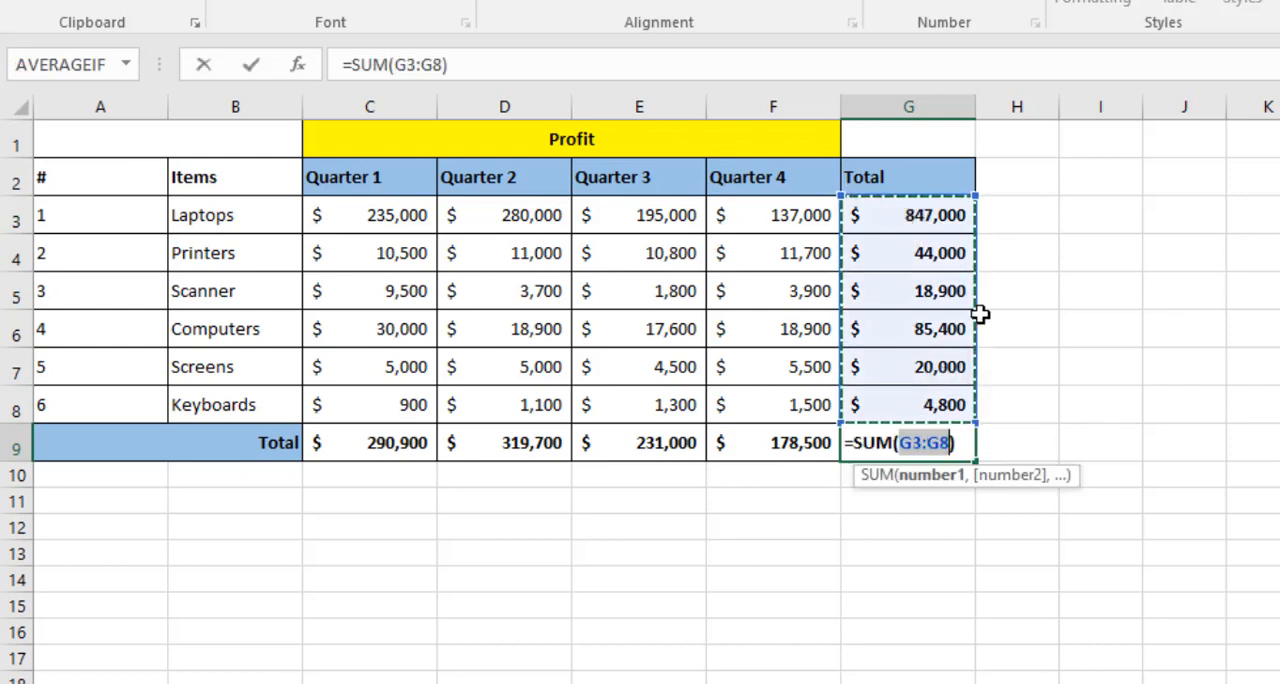
pyautogui.moveTo(862, 264)
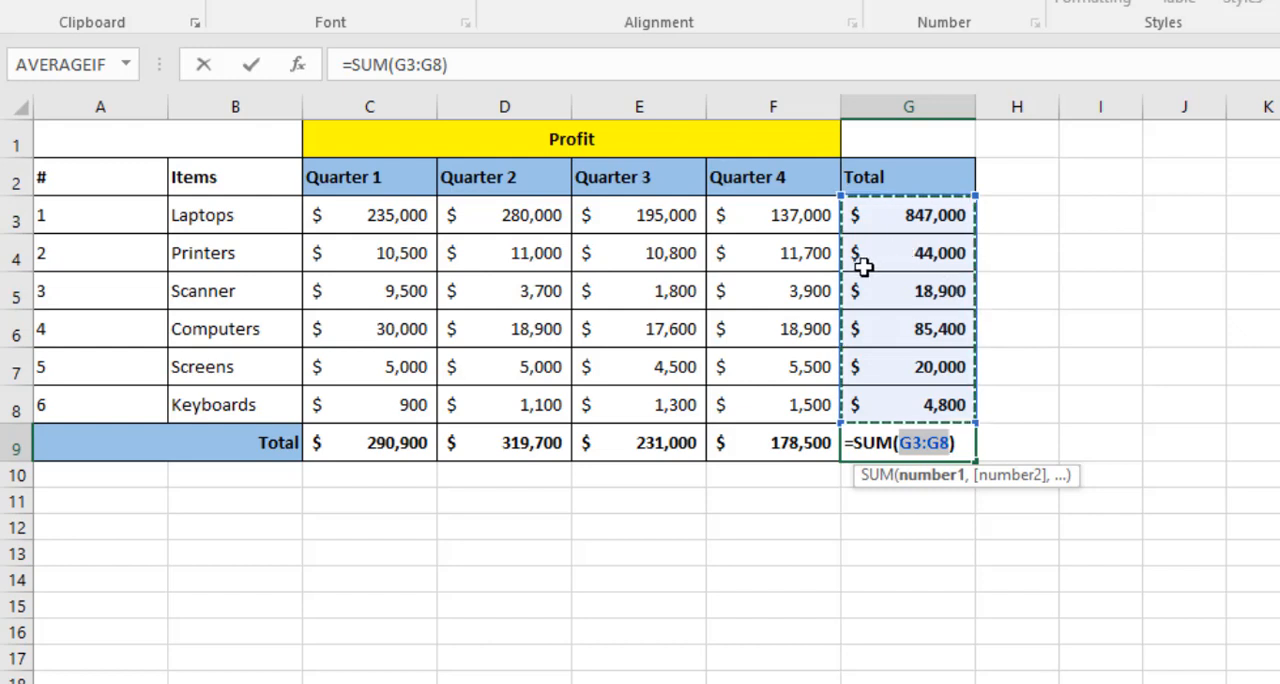
pyautogui.click(352, 216)
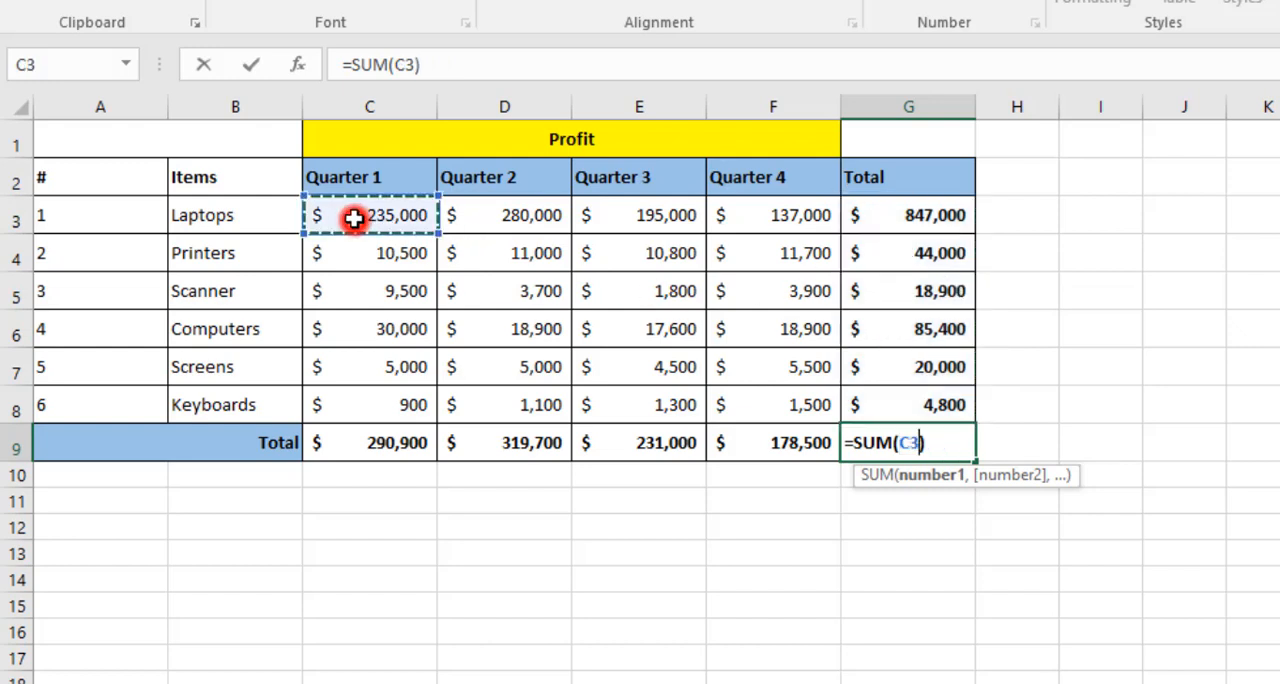